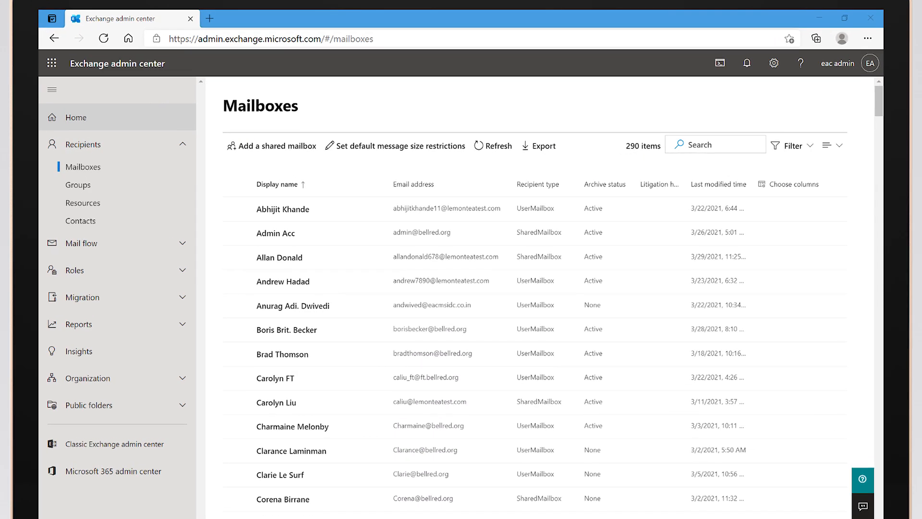
Remove the Outbound messages card from the home dashboard, keeping Inbound and Auto-forwarded cards.
left_click(75, 117)
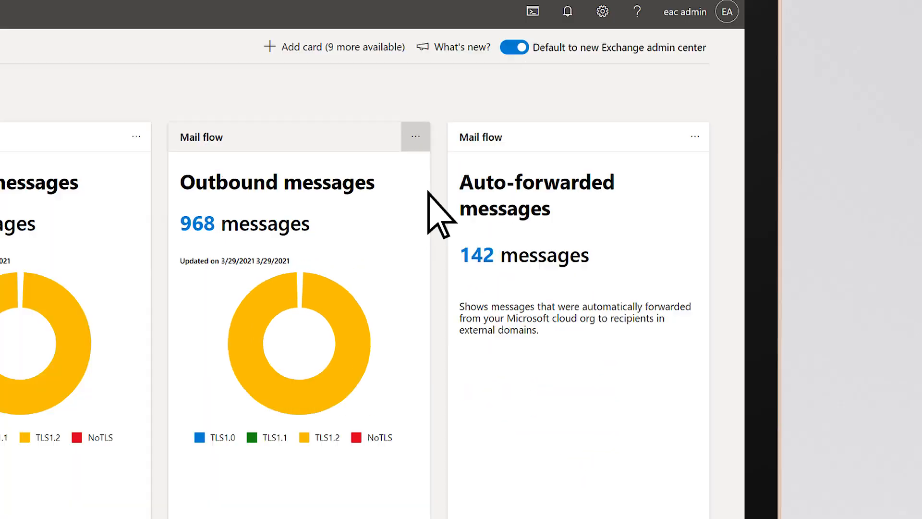
left_click(415, 136)
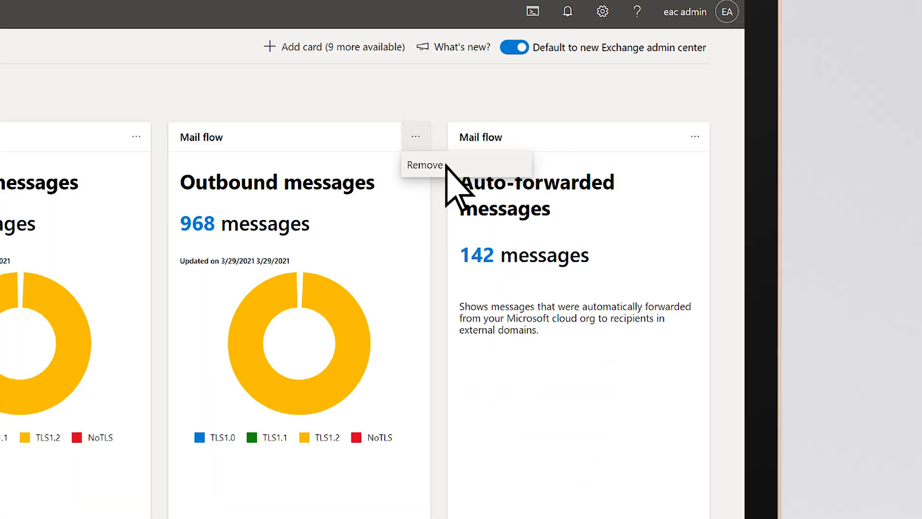
left_click(424, 165)
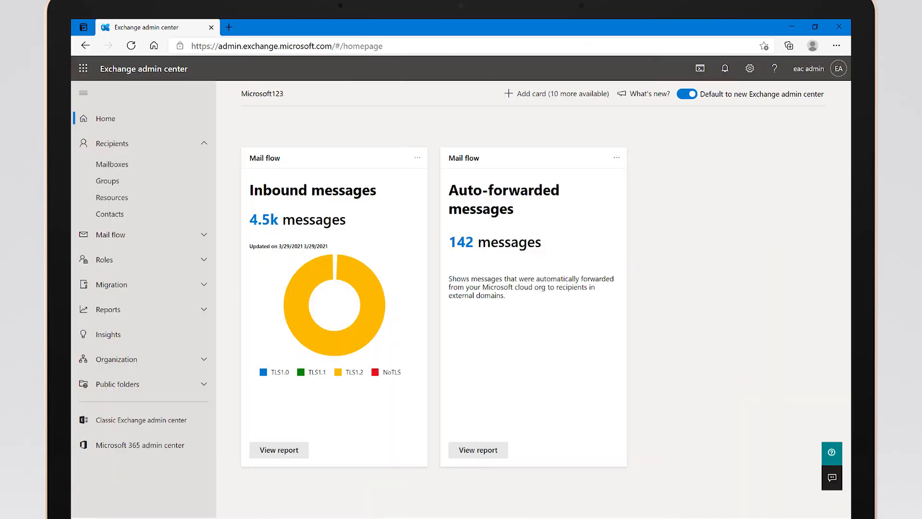
Open the Inbound messages report and scroll to the Connector report details table.
left_click(278, 449)
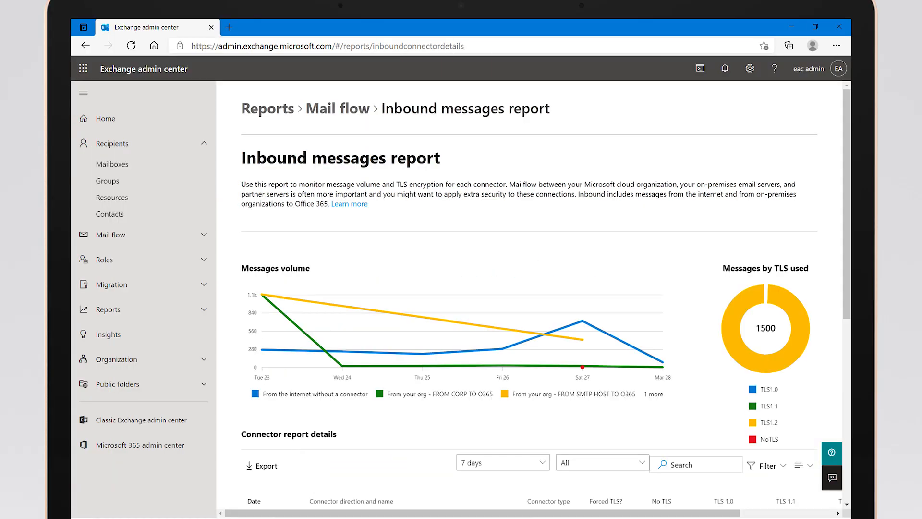
scroll("down", 3)
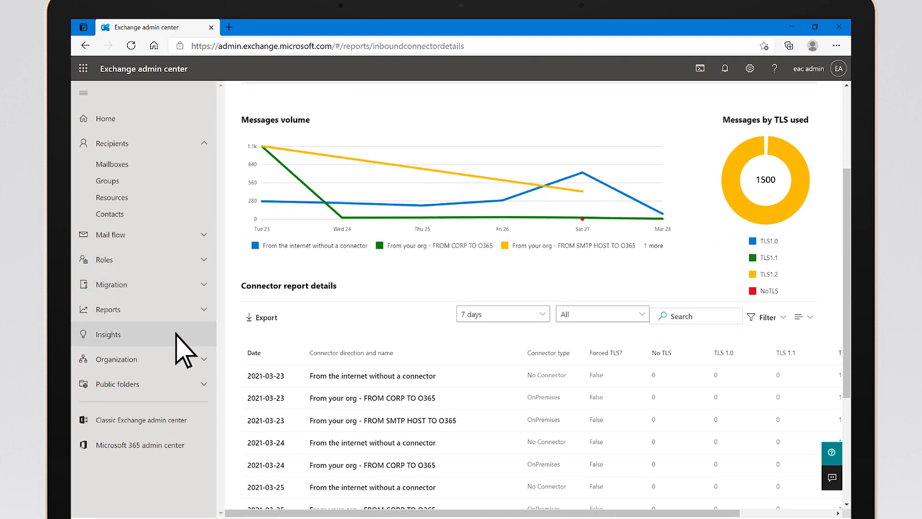
View the Fix possible mail loop insight details, showing the looping domain and fix guidance.
left_click(109, 334)
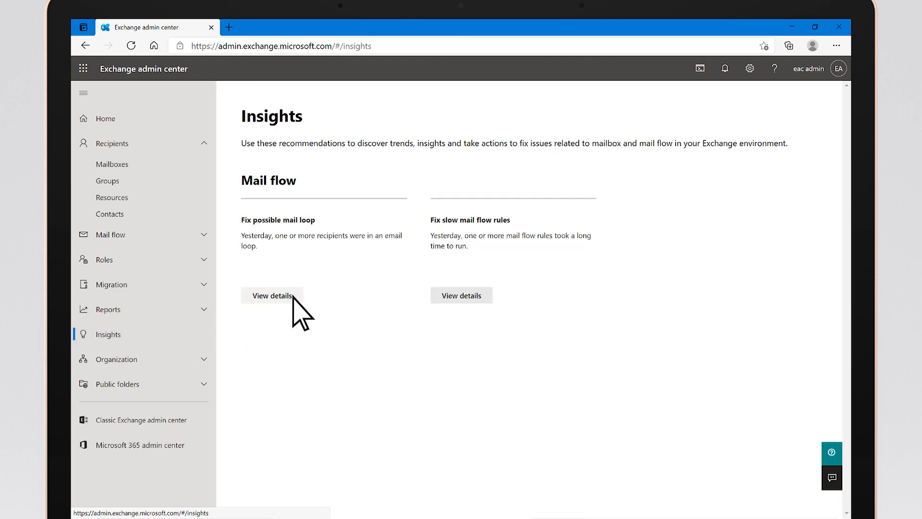
left_click(272, 295)
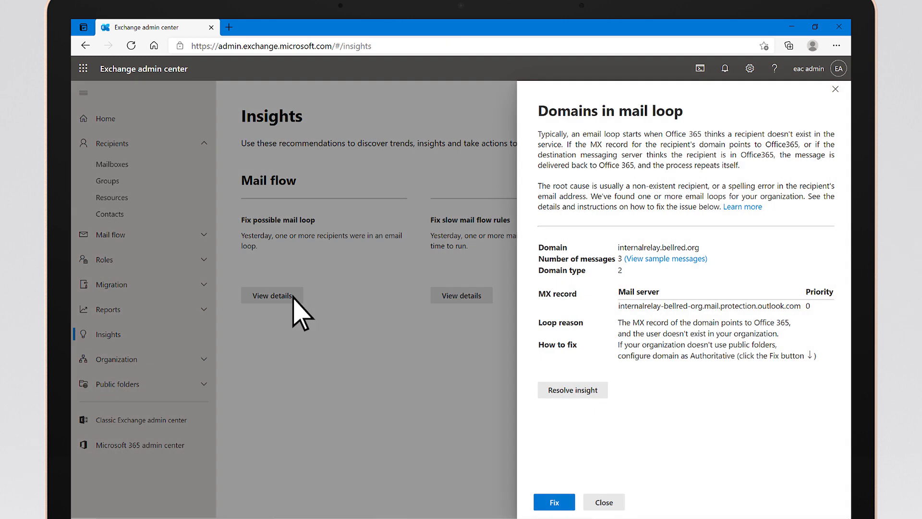
mouse_move(611, 408)
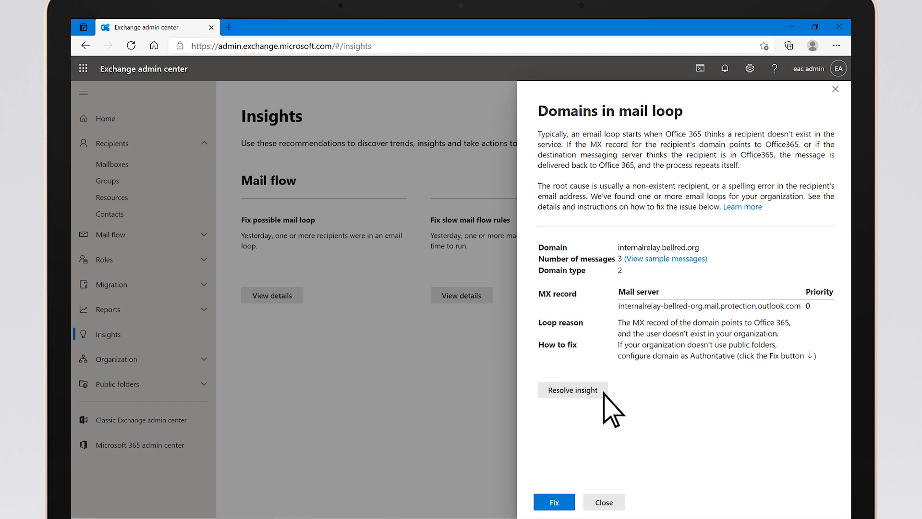